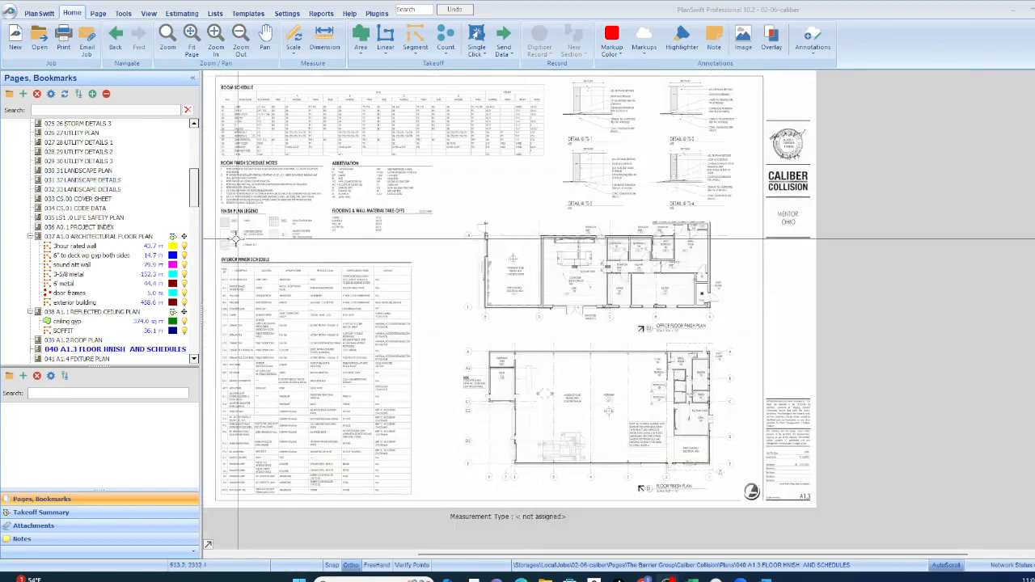
mouse_move(562, 358)
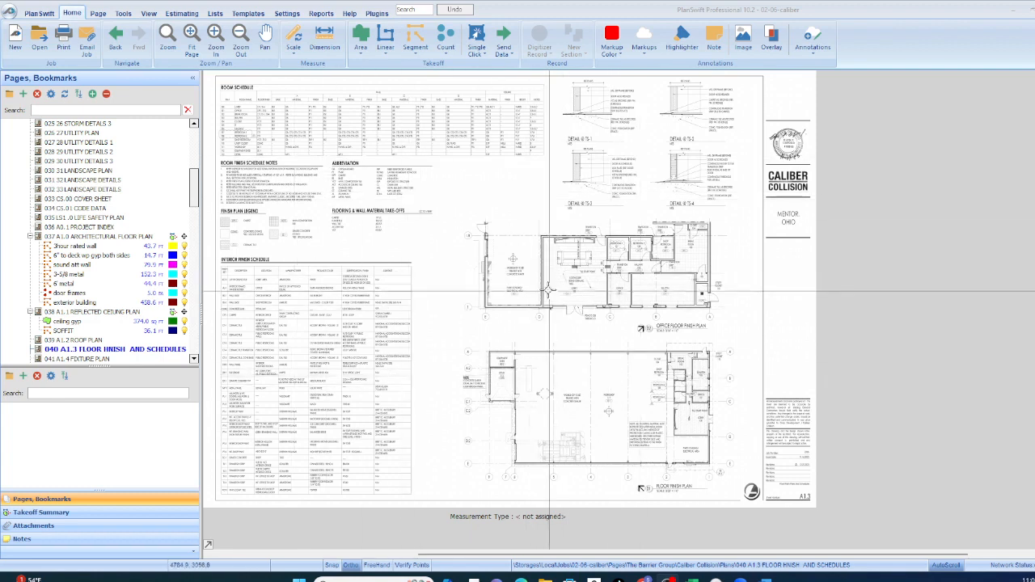
mouse_move(615, 334)
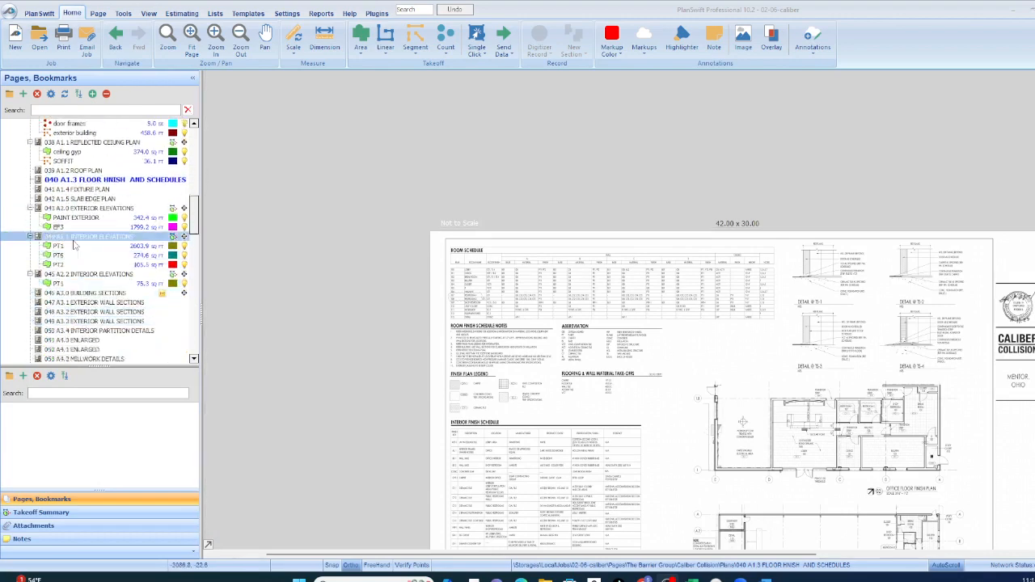
Select the 044 A2.1 Interior Elevations page in the Pages tree
left_click(94, 235)
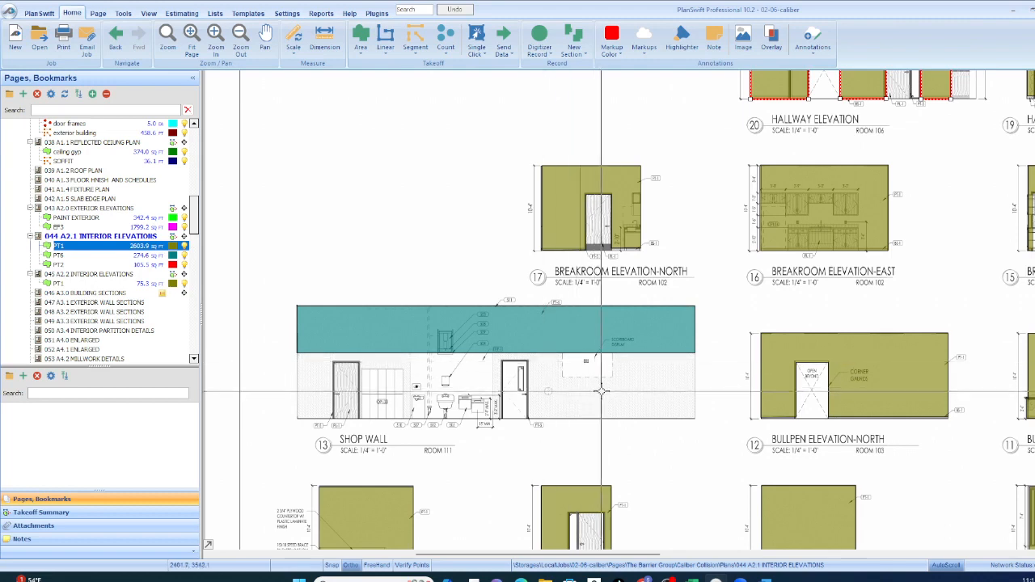
mouse_move(619, 392)
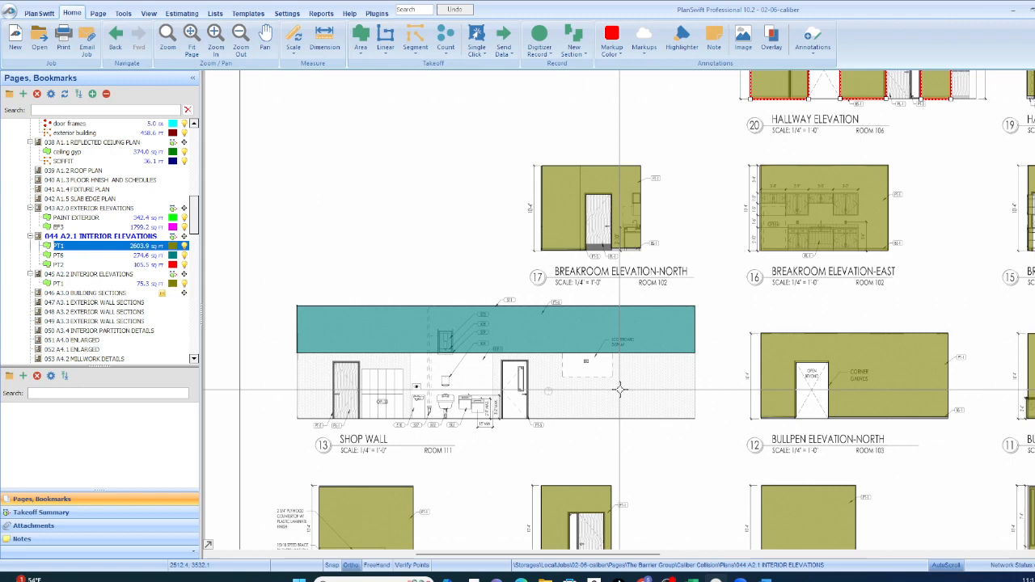
mouse_move(609, 394)
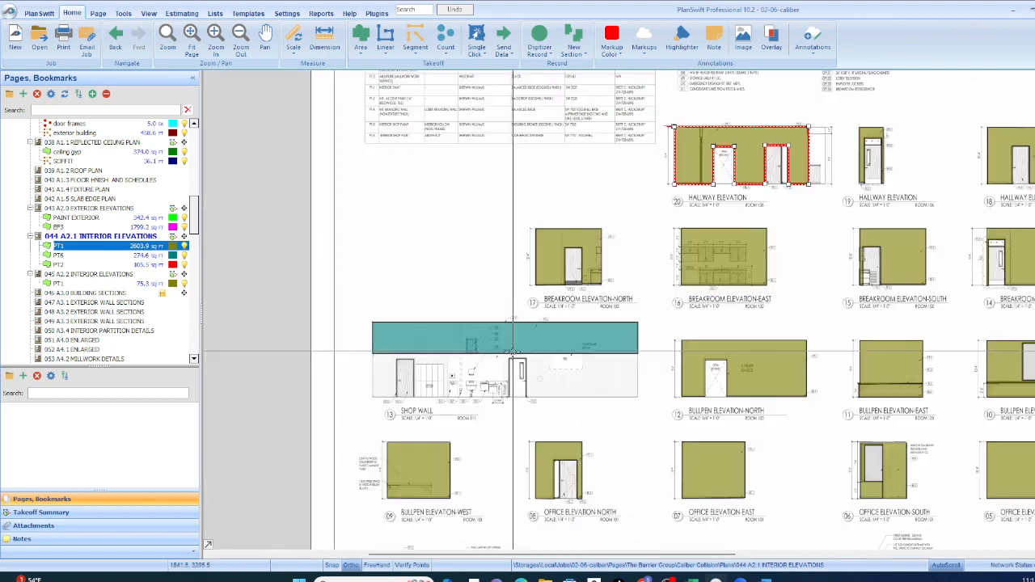
Zoom out on the Interior Elevations sheet to see all painted wall areas
scroll("down", 3)
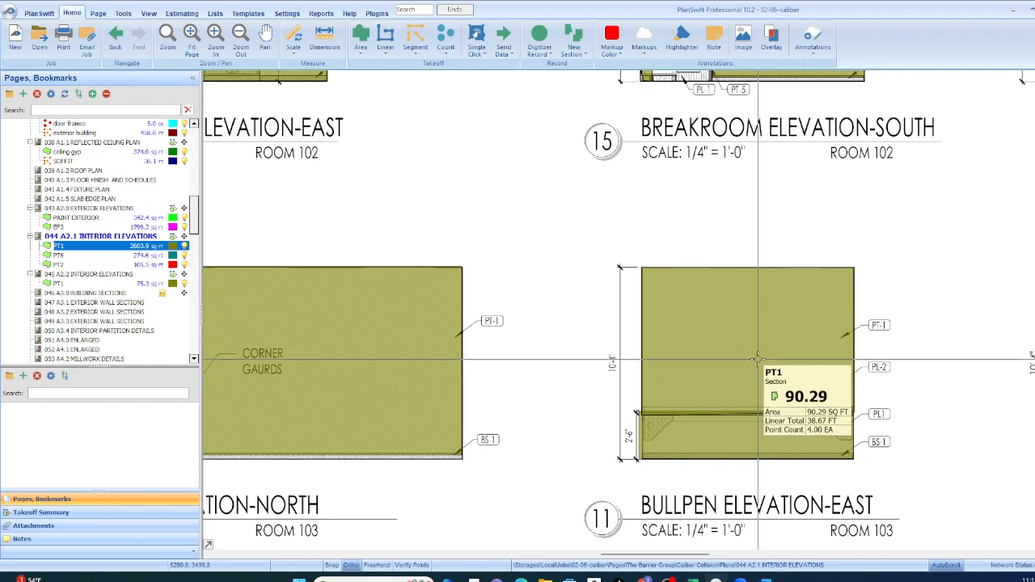
Check the PT1 section on Bullpen Elevation-East, reading 90.29 square feet
left_click(240, 34)
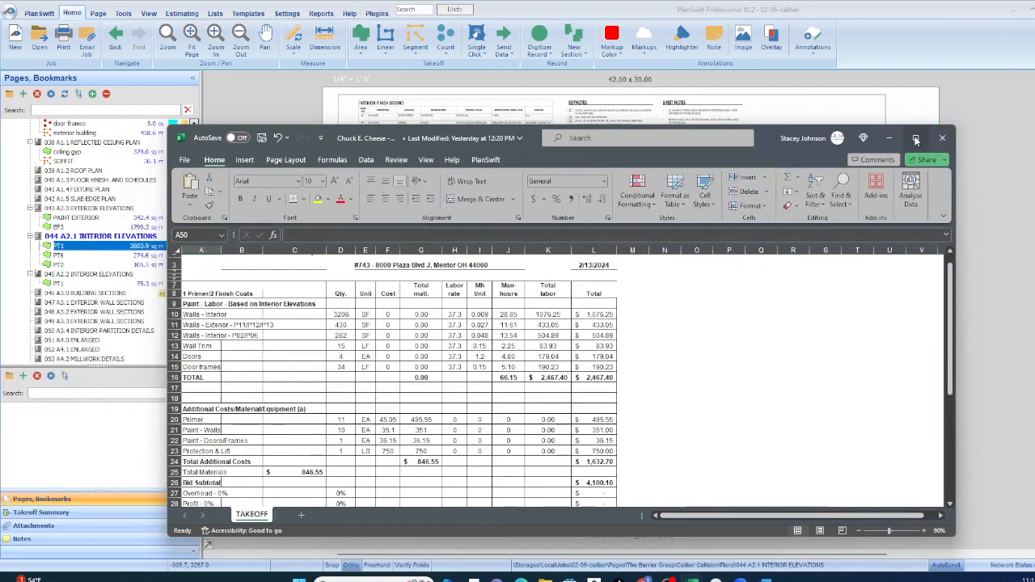
Maximize the Excel TAKEOFF estimate showing labor 2,467.40 and bid total 4,100.10
left_click(916, 139)
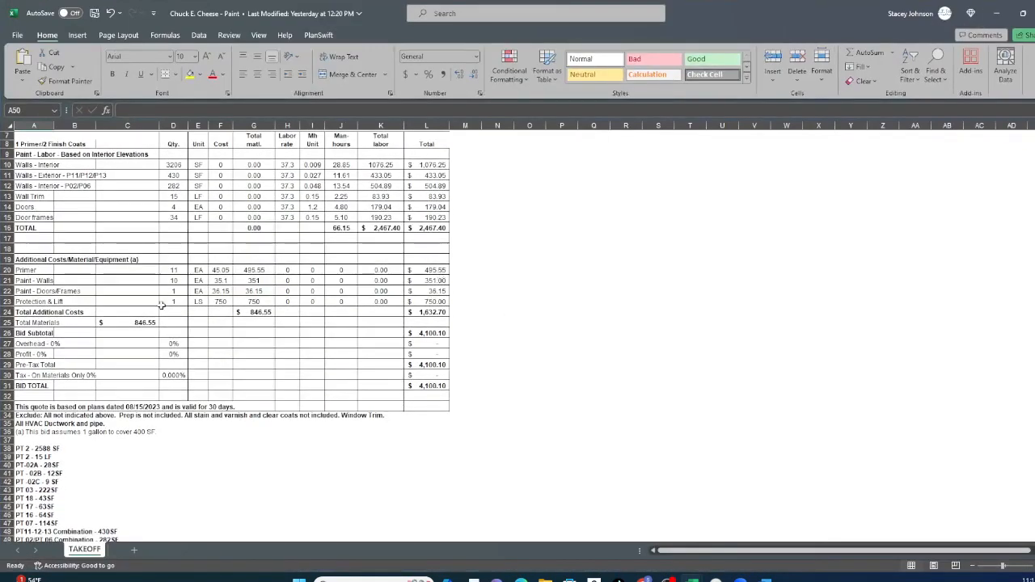
mouse_move(132, 200)
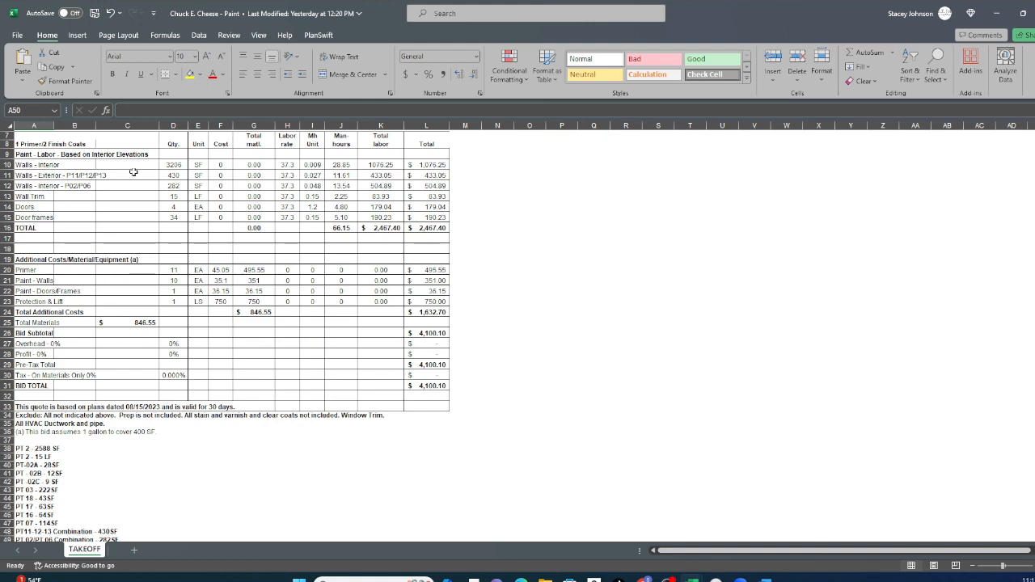
mouse_move(57, 196)
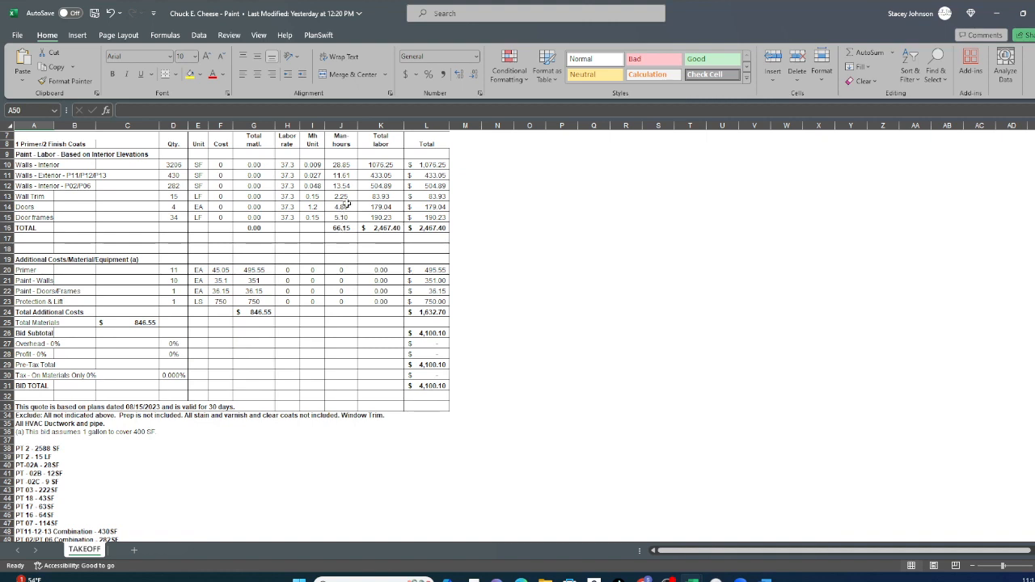
mouse_move(345, 198)
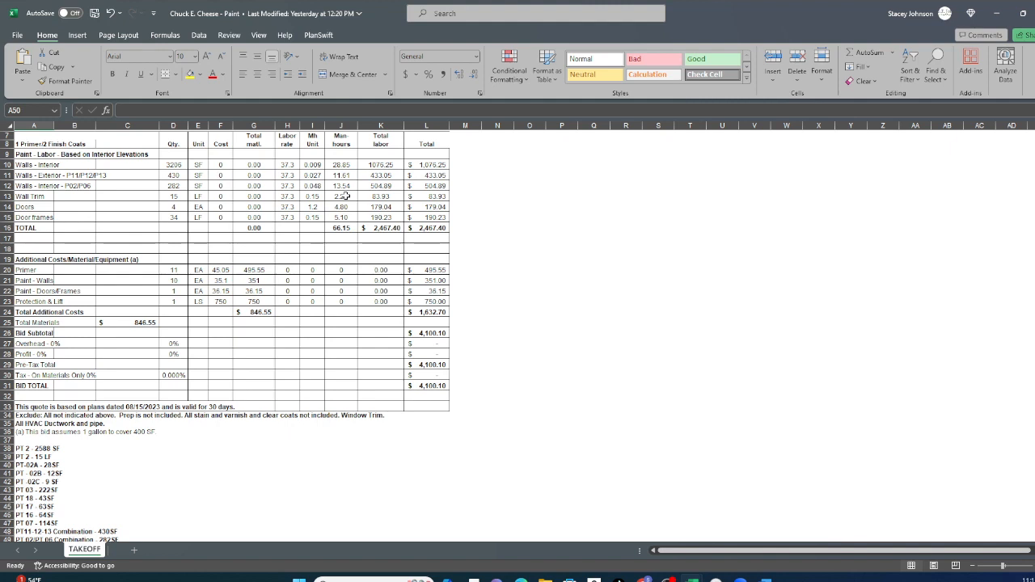
mouse_move(284, 217)
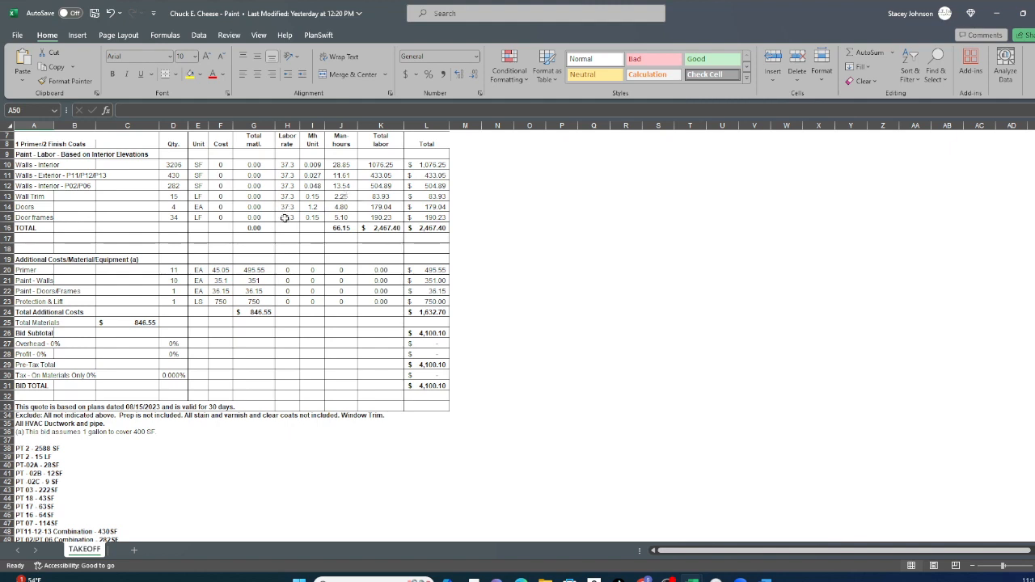
mouse_move(243, 178)
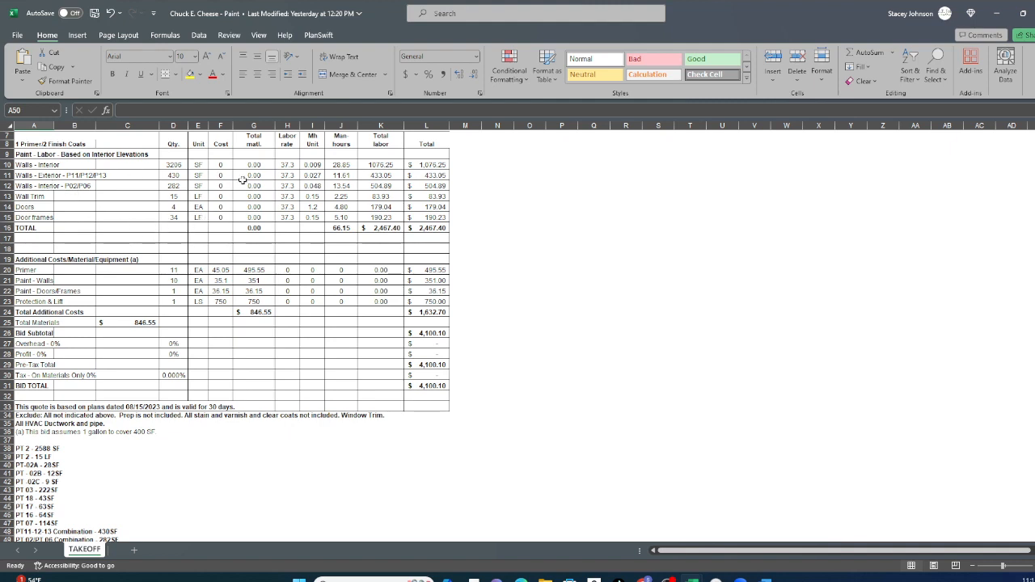
mouse_move(289, 226)
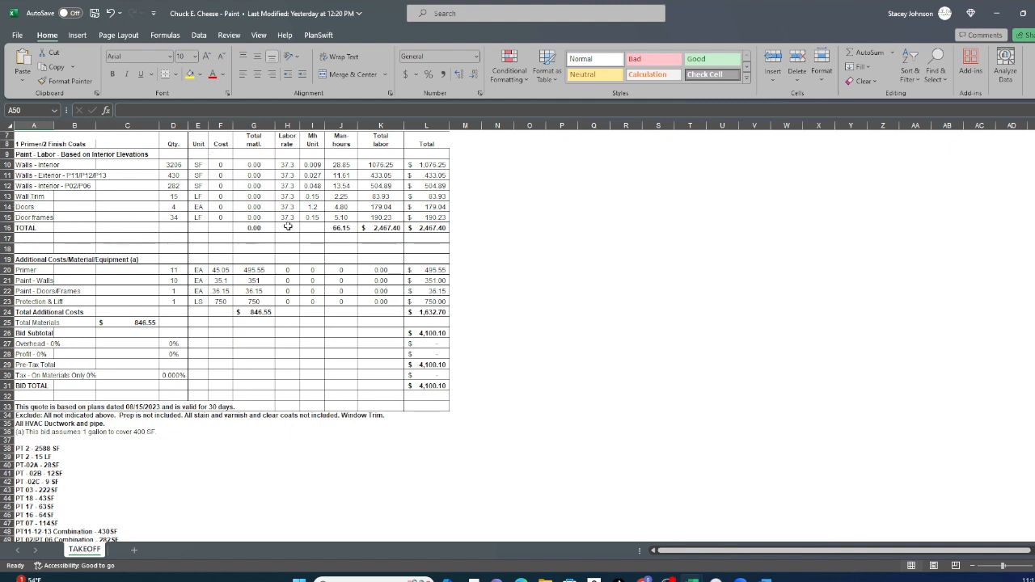
mouse_move(135, 302)
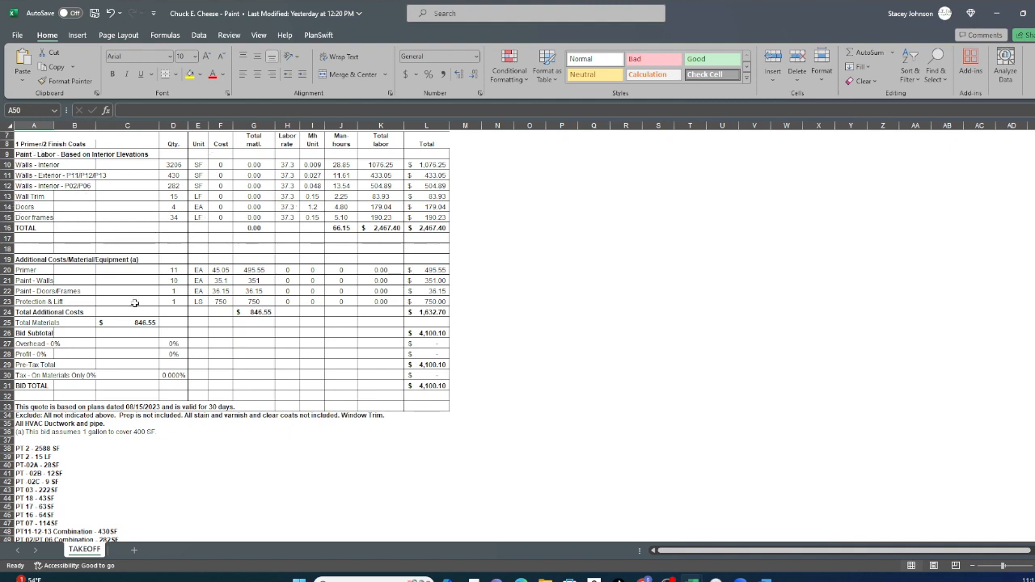
mouse_move(157, 314)
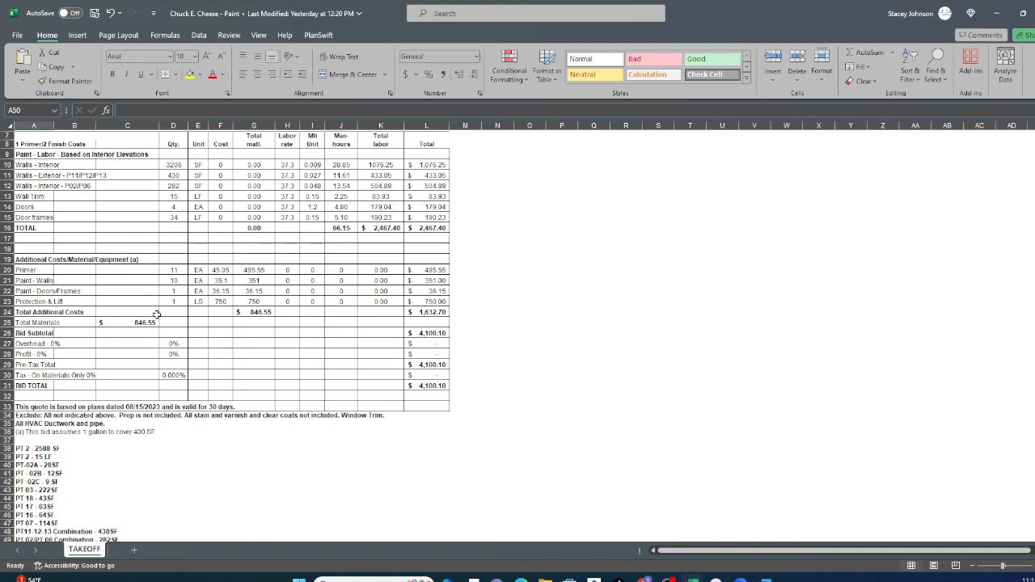
mouse_move(130, 180)
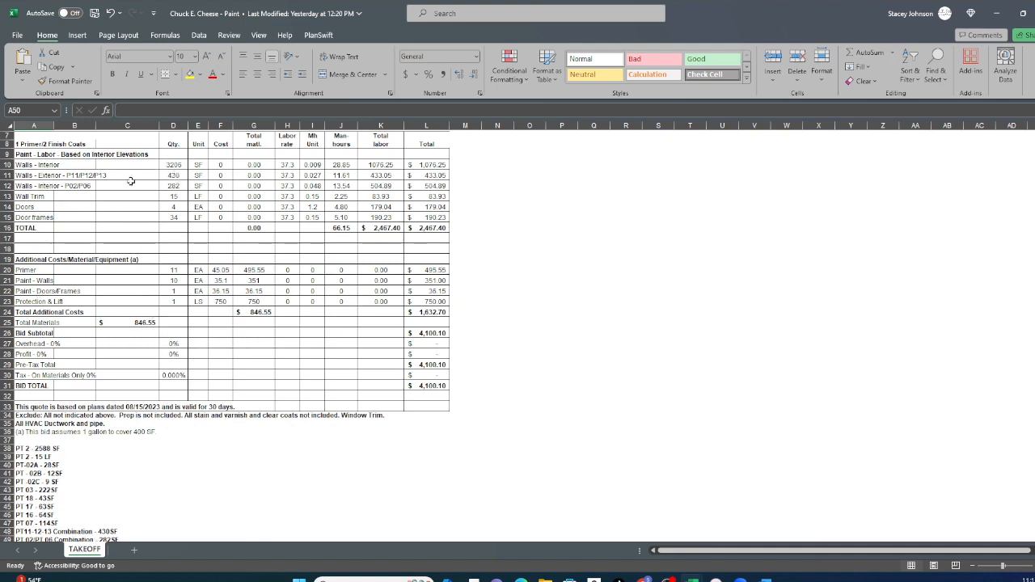
mouse_move(205, 233)
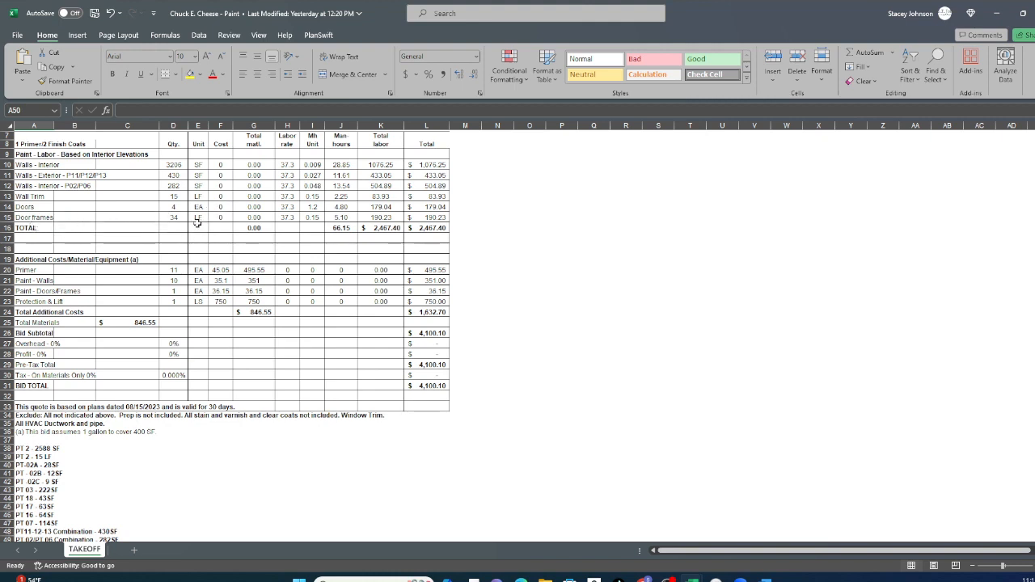
mouse_move(106, 258)
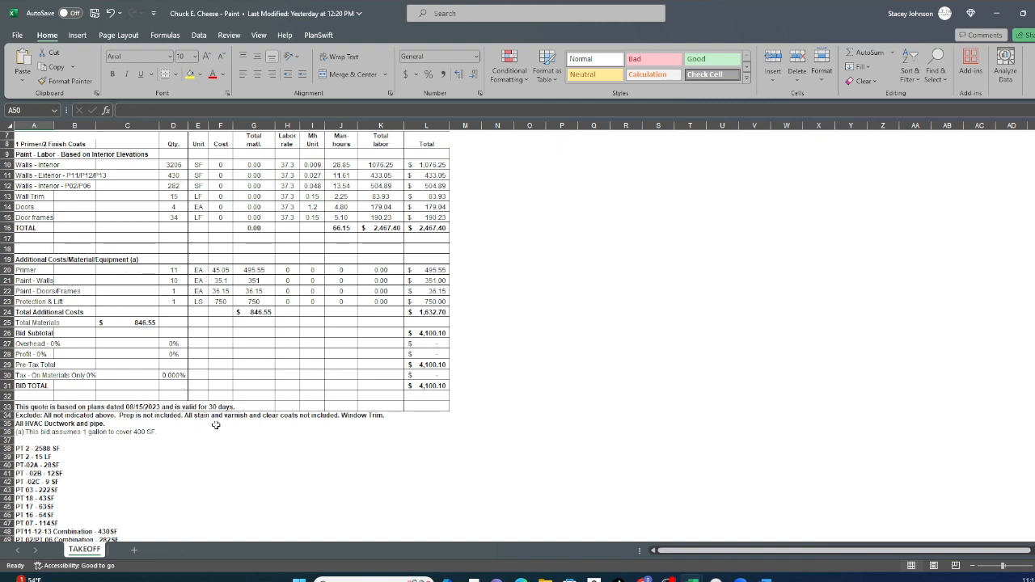
mouse_move(284, 431)
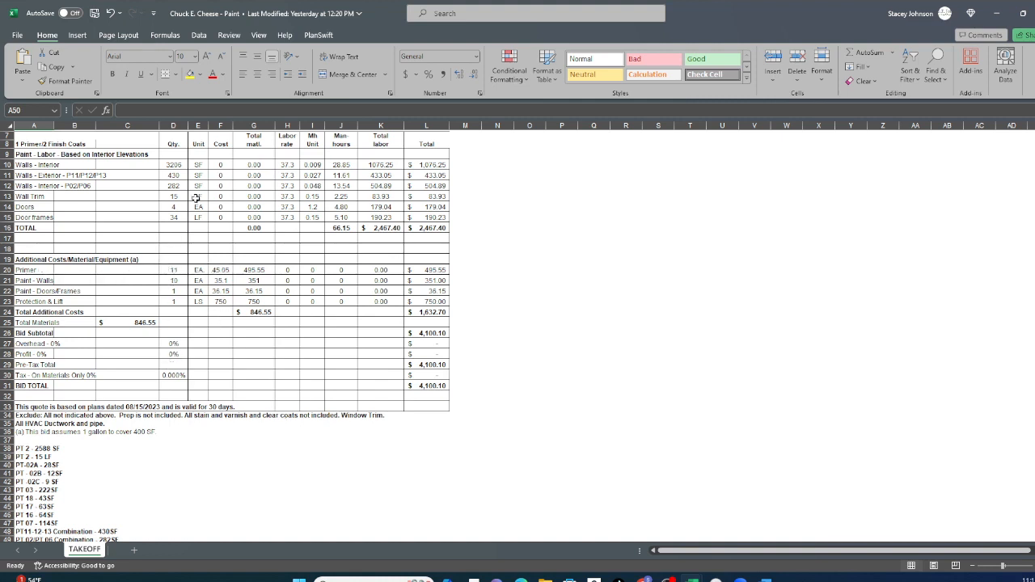
mouse_move(168, 186)
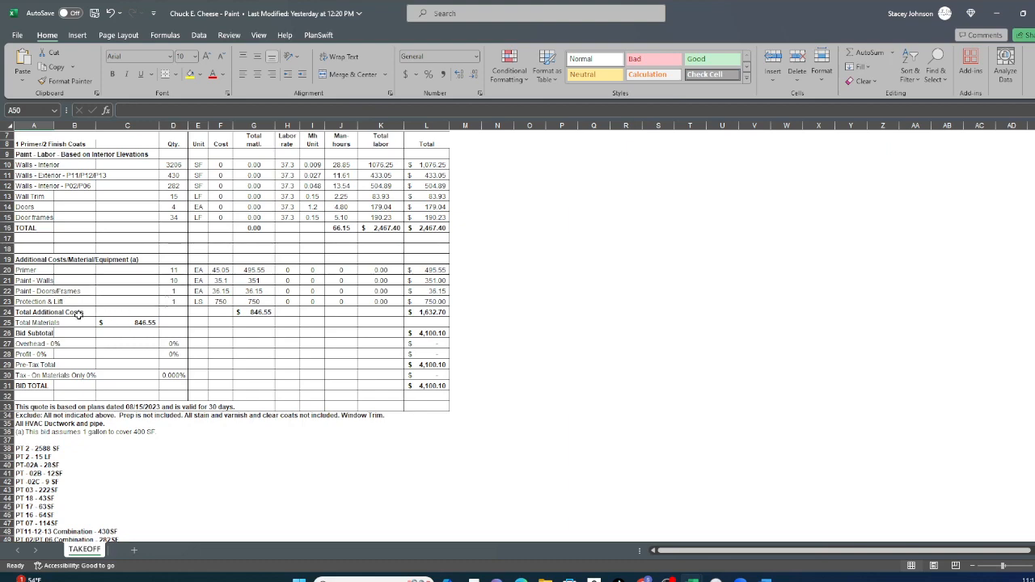
mouse_move(327, 317)
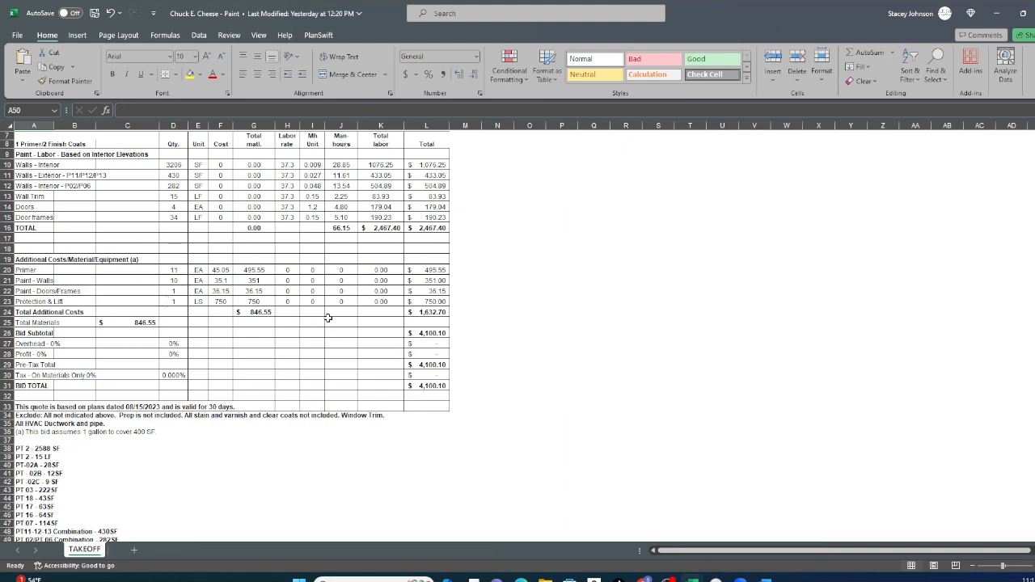